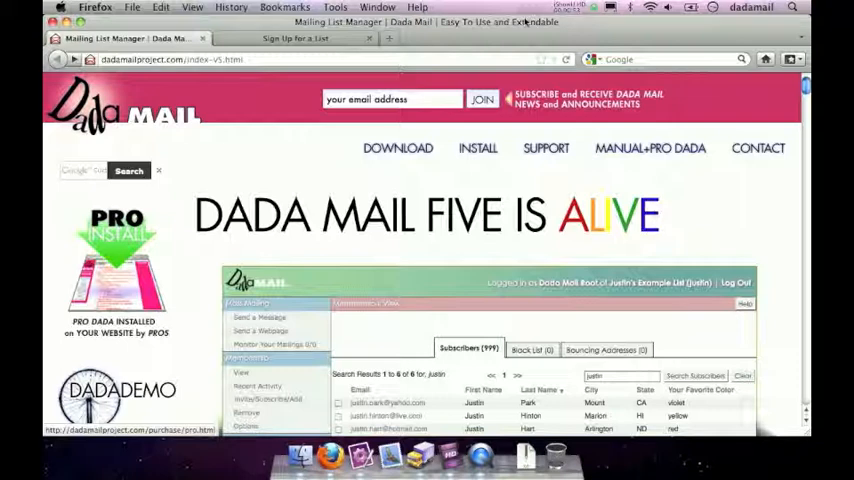
Step: Save the Dada Mail 5.0.0 rc4 uncompress_dada.cgi script from the download page
click(397, 148)
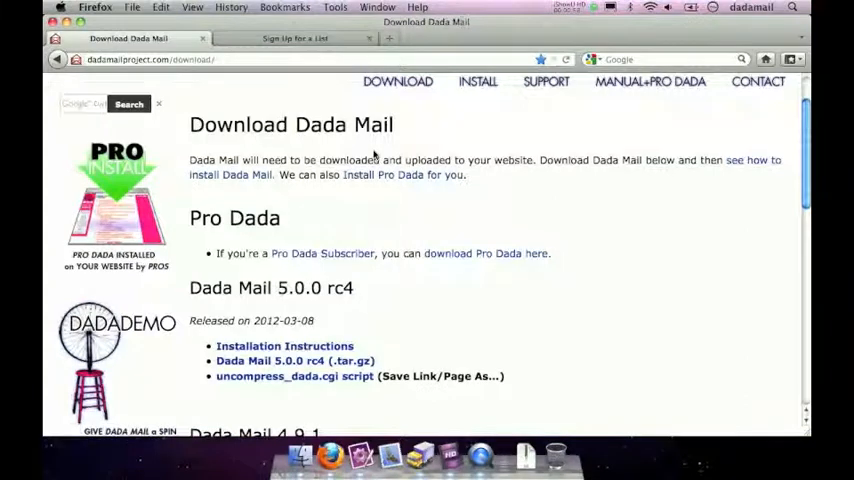
scroll(down, 3)
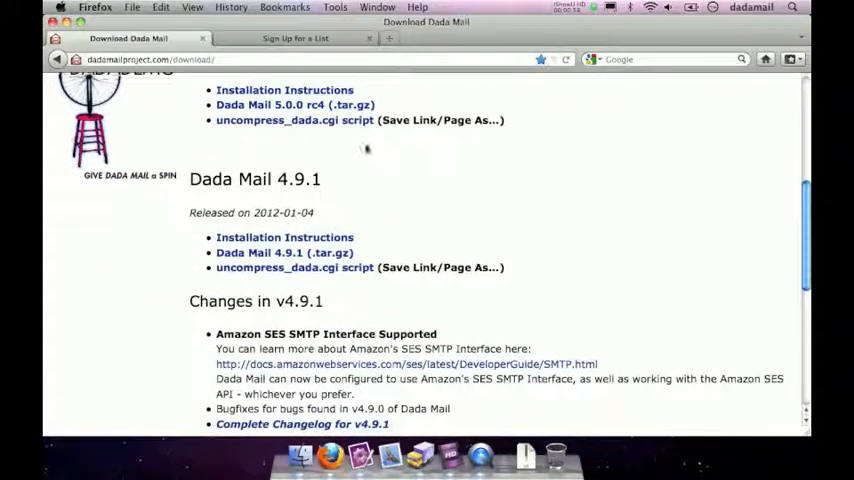
click(282, 104)
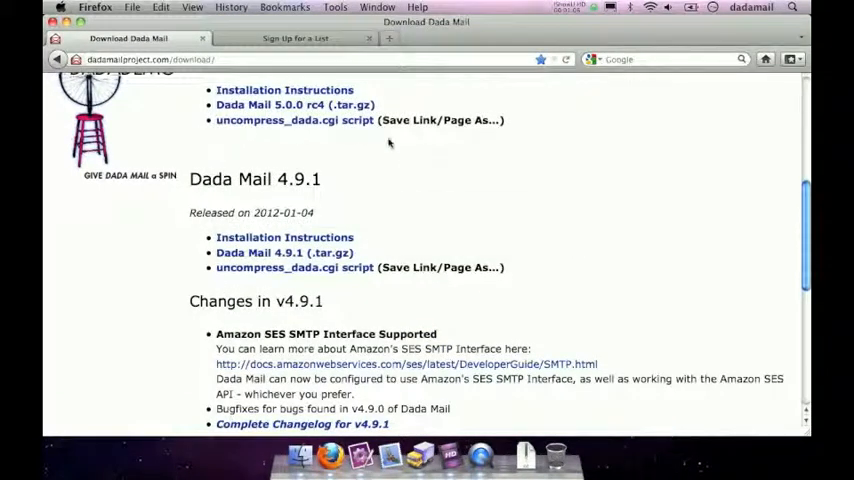
right_click(294, 120)
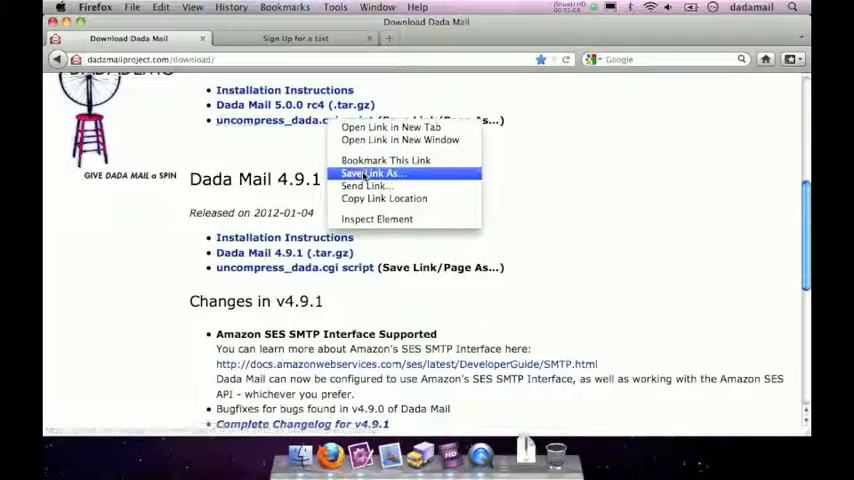
click(372, 173)
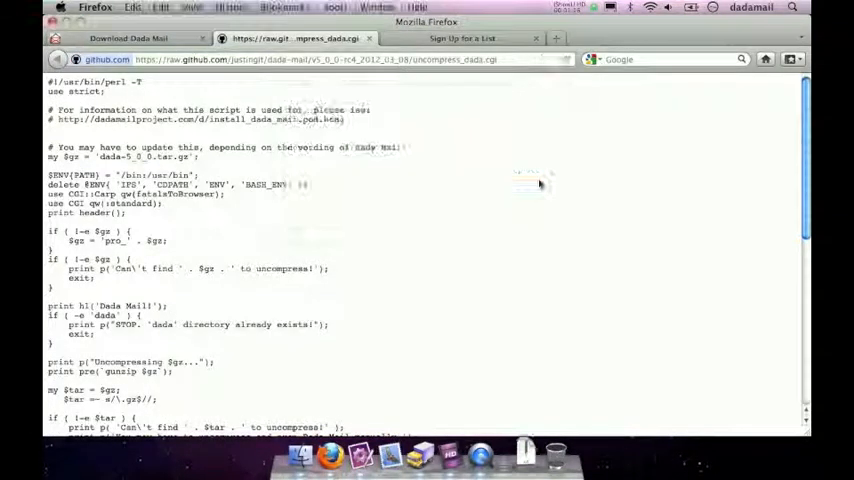
click(127, 38)
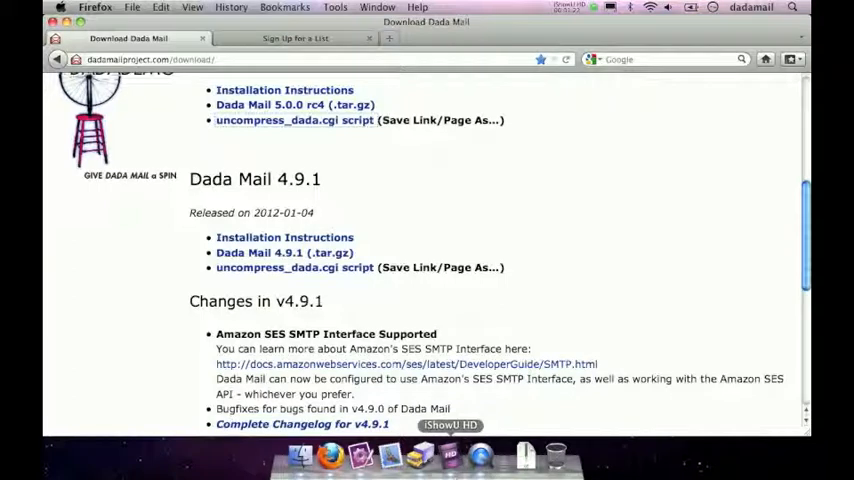
mouse_move(420, 458)
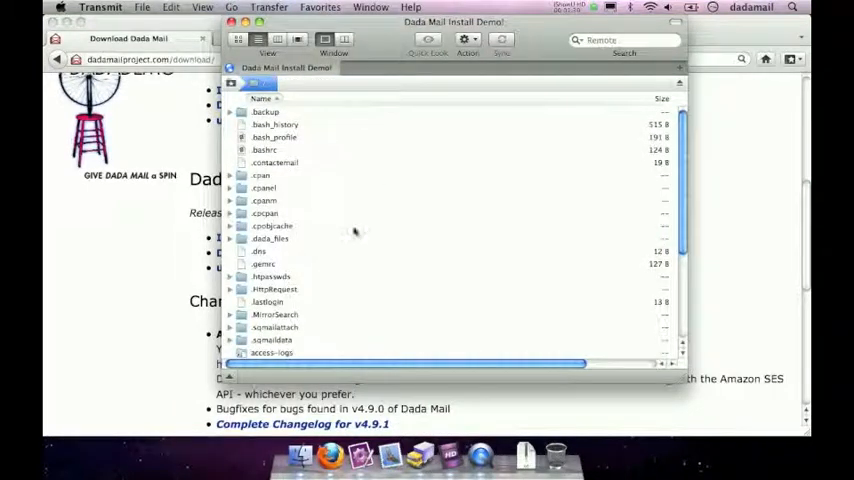
Step: Open public_html on the server and select the existing dada folder in cgi-bin
scroll(down, 3)
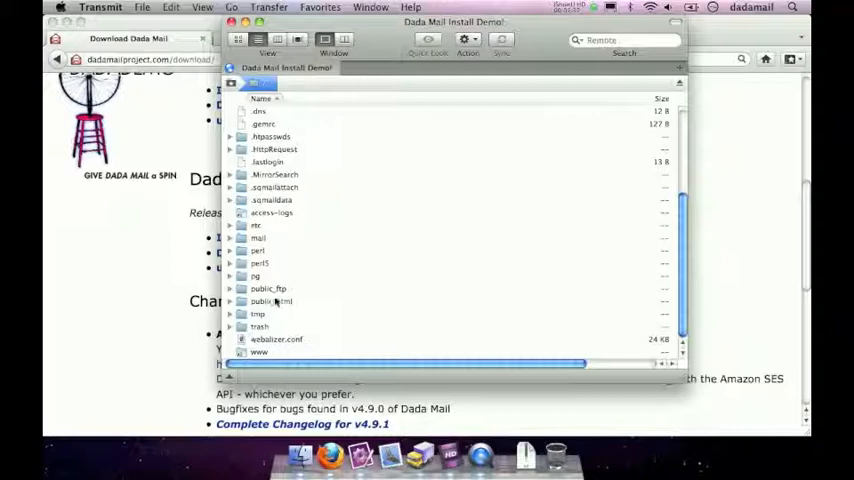
double_click(272, 301)
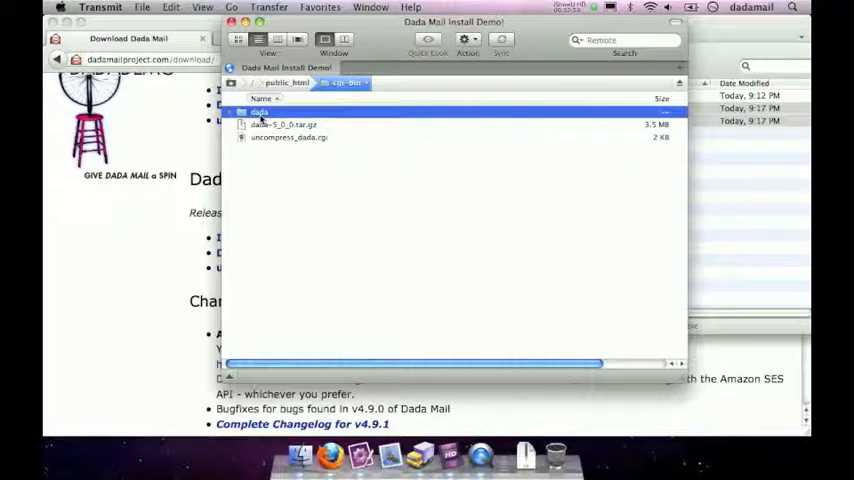
click(289, 137)
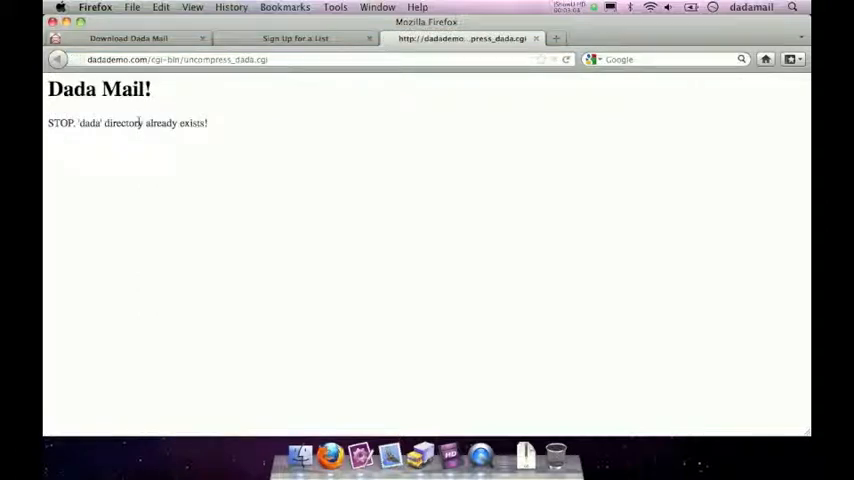
Step: Run uncompress_dada.cgi, see the 'dada already exists' stop, and return to Transmit
click(420, 456)
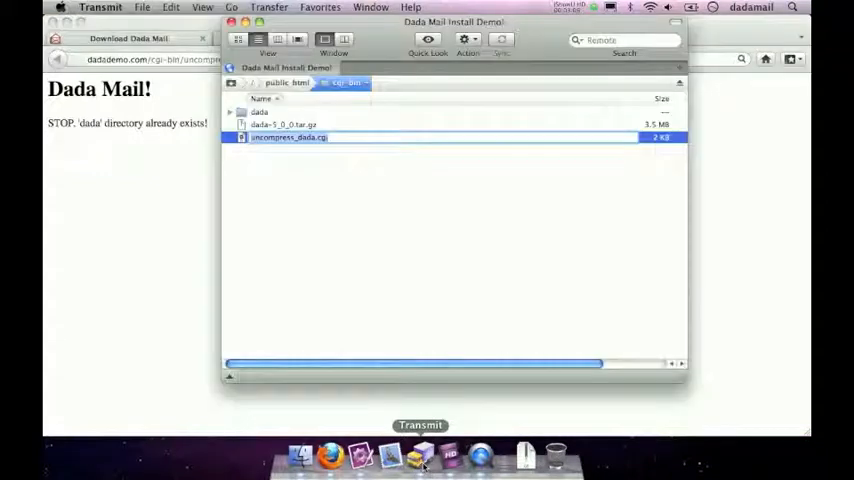
click(260, 111)
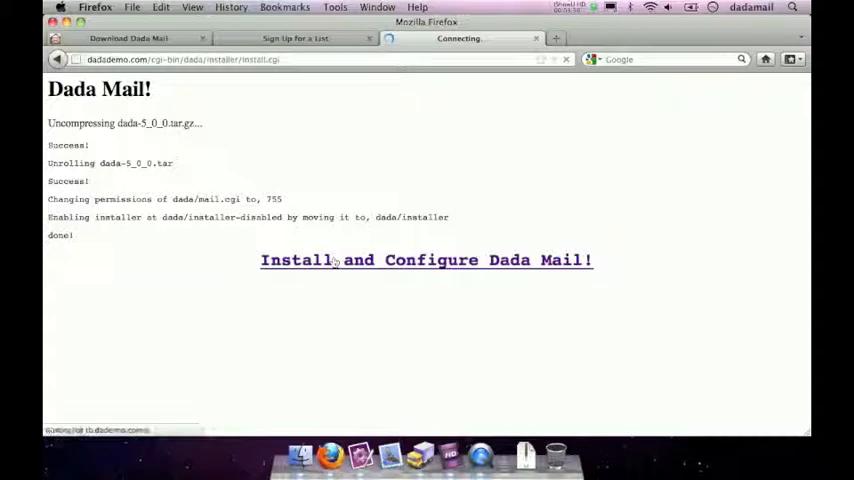
Step: Launch the installer and continue with Upgrade at /home8/dadademo
click(425, 260)
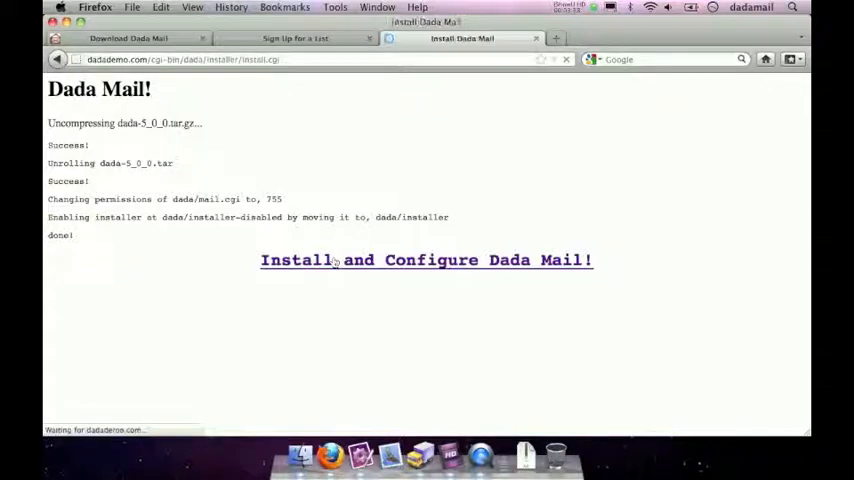
click(425, 260)
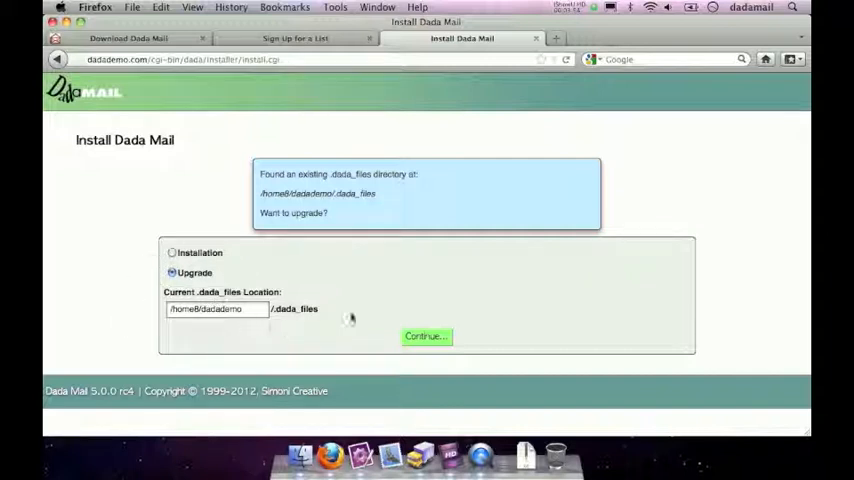
mouse_move(378, 338)
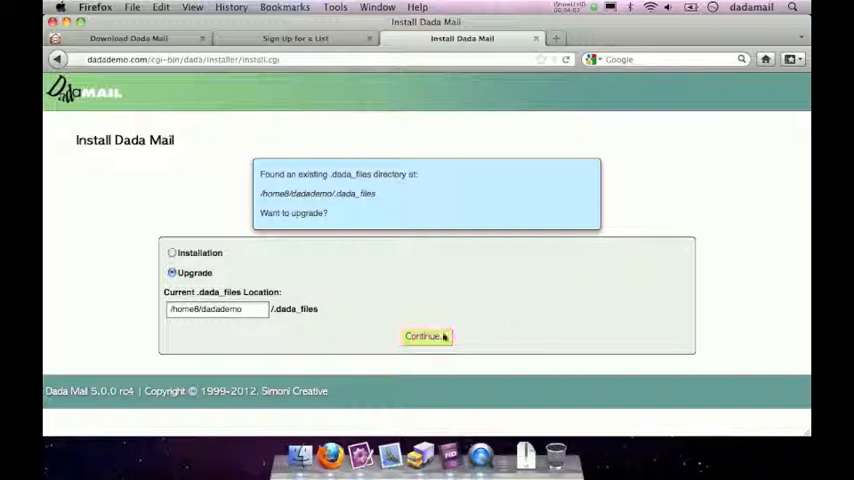
click(425, 335)
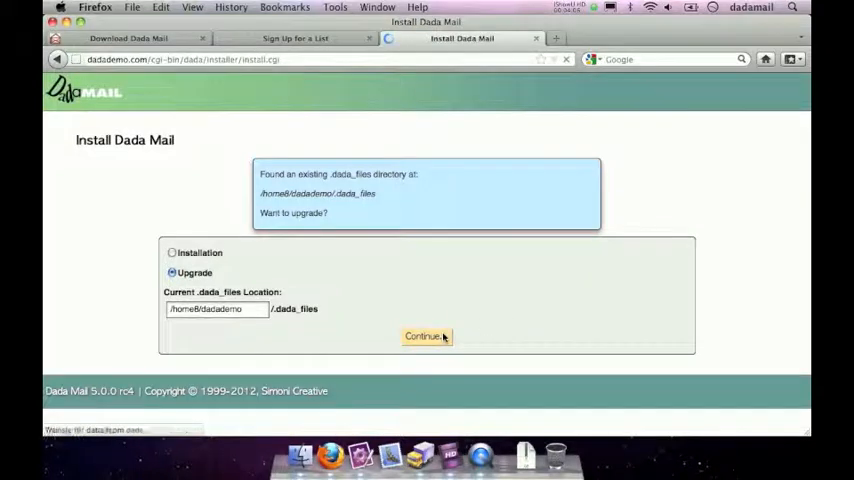
Step: Try 'Use the current .dada_config file', then choose 'Create a new .dada_config file'
click(425, 336)
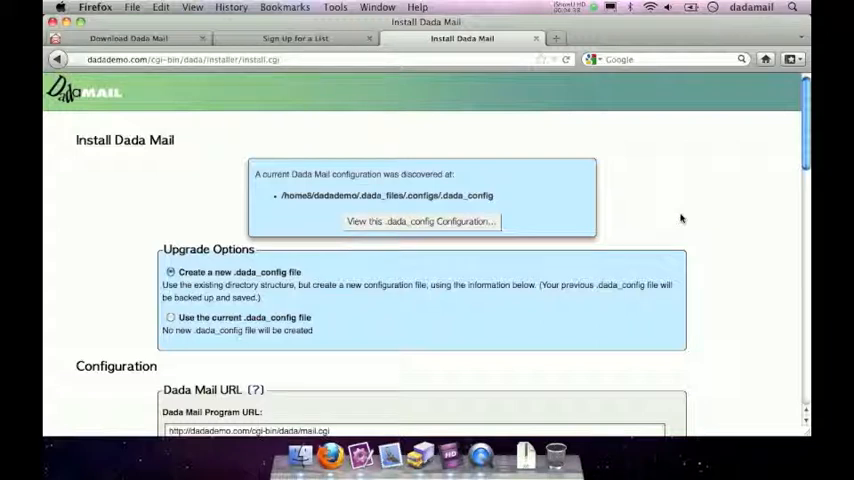
mouse_move(301, 248)
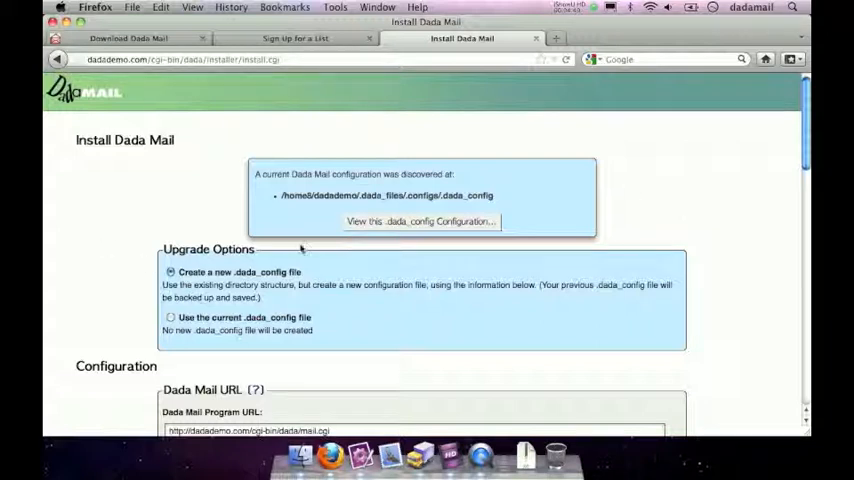
mouse_move(131, 225)
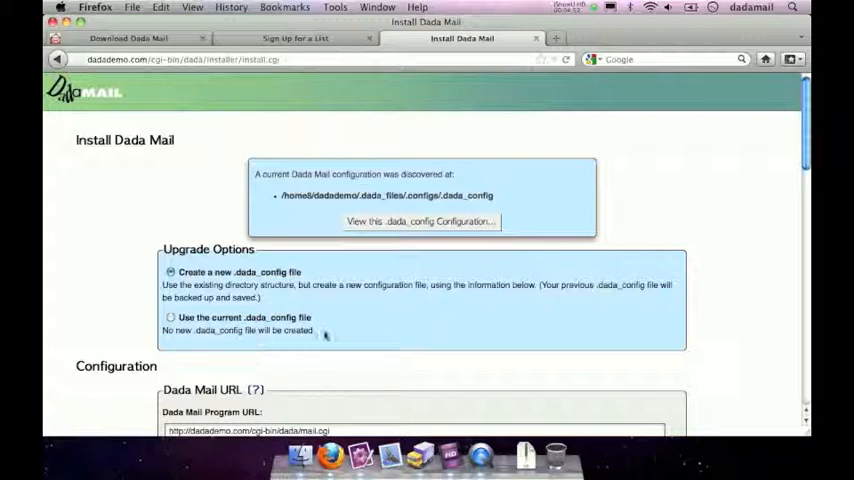
click(170, 317)
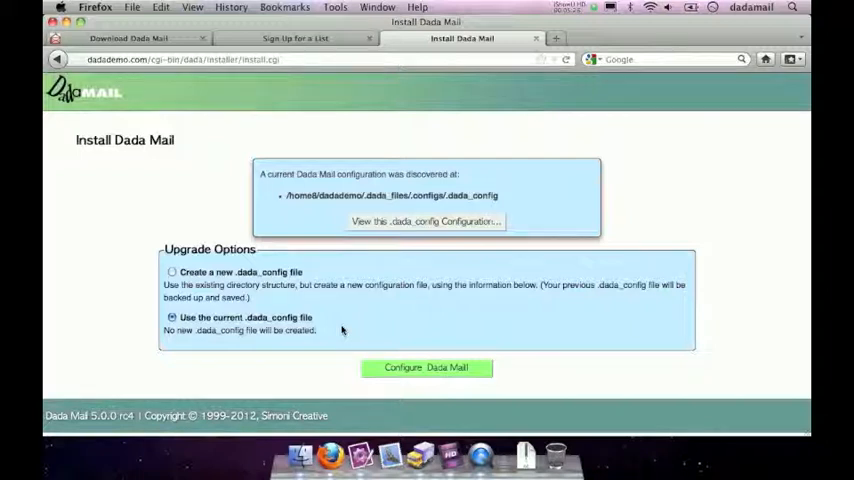
mouse_move(340, 326)
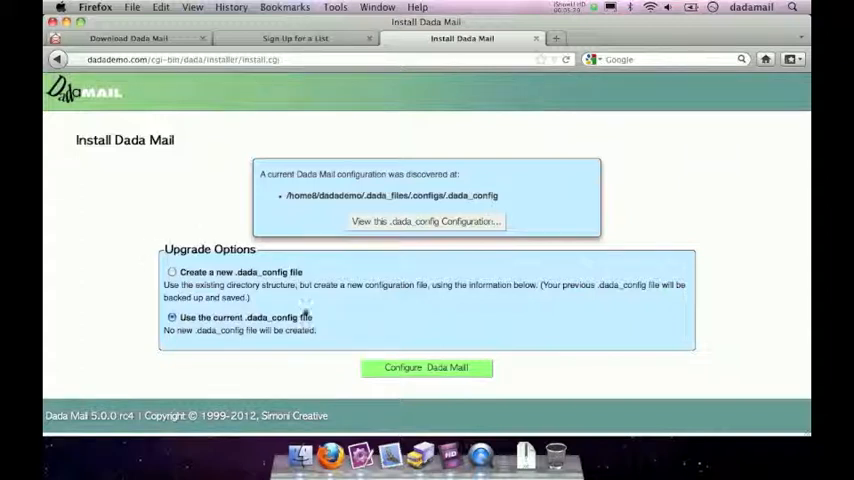
click(171, 272)
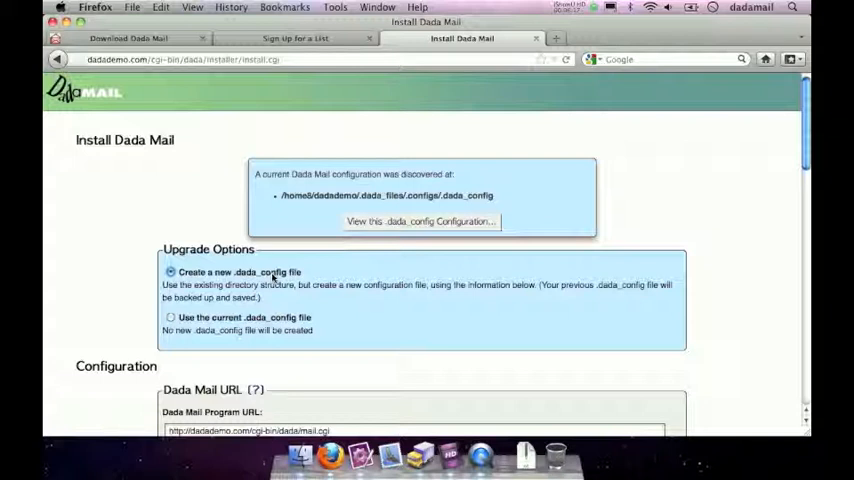
scroll(down, 3)
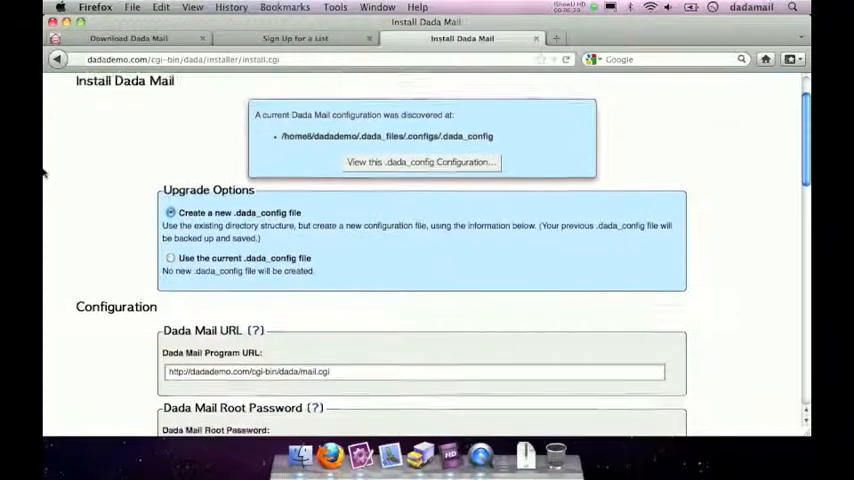
scroll(down, 3)
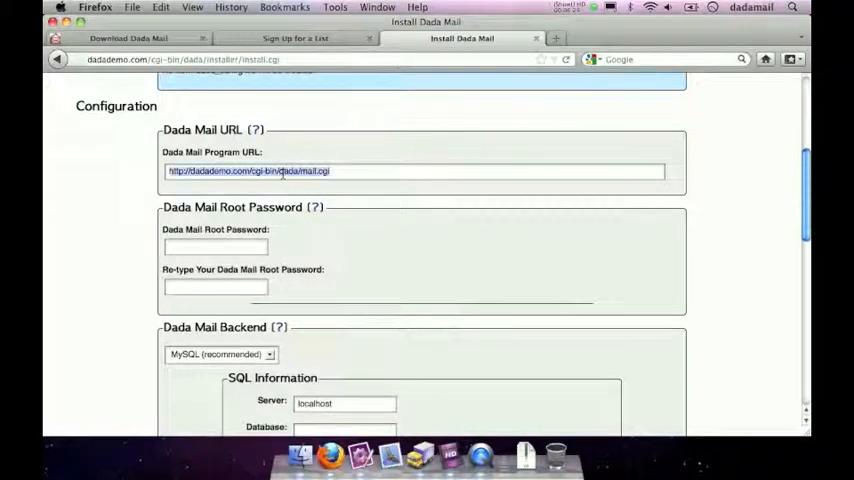
scroll(down, 3)
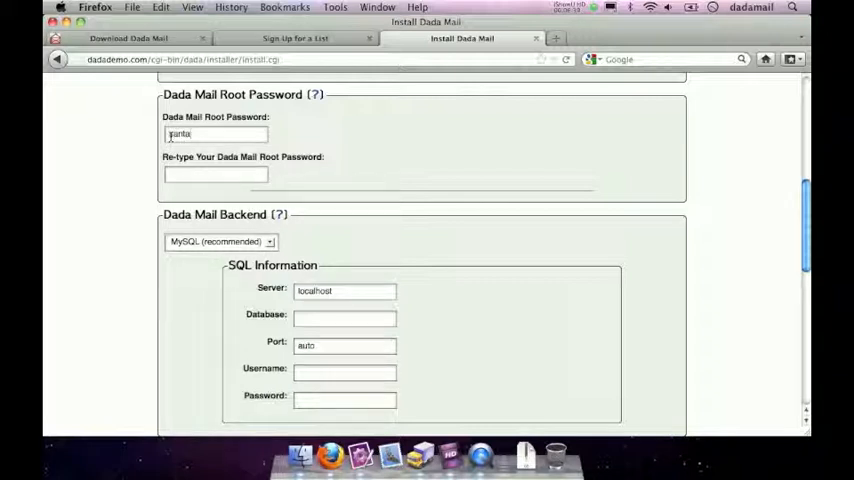
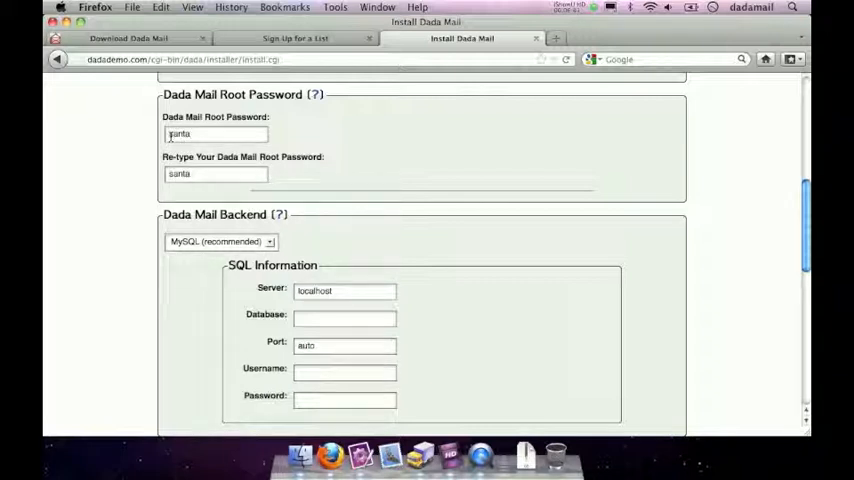
scroll(down, 3)
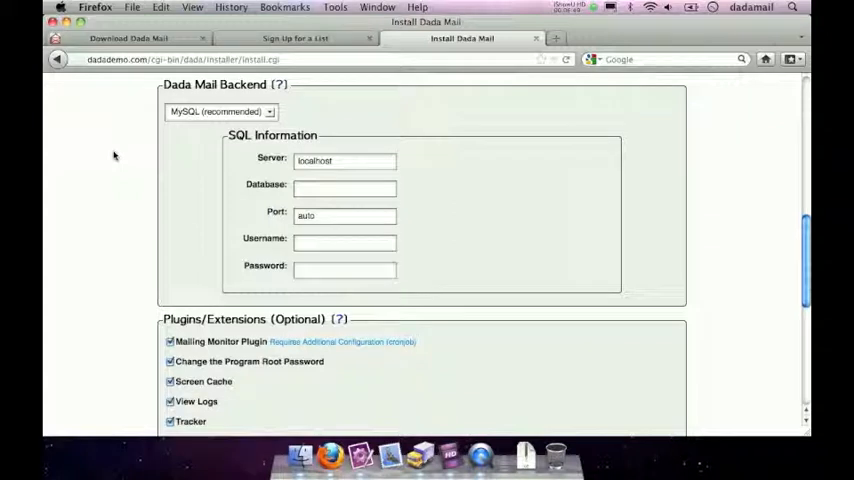
mouse_move(249, 235)
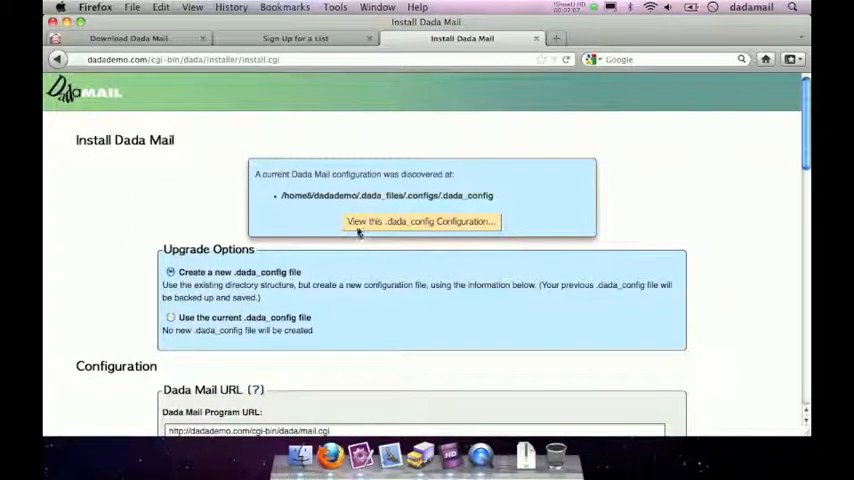
Step: View the existing .dada_config's SQL settings, then return to the installer form
click(420, 221)
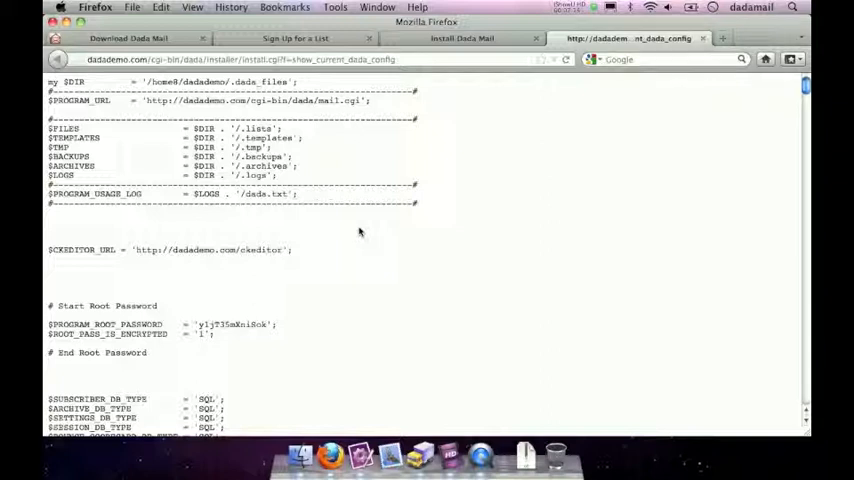
scroll(down, 3)
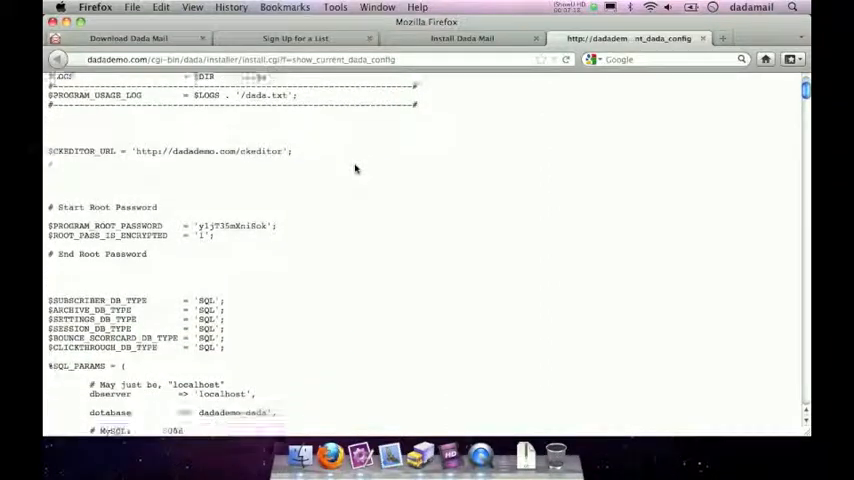
scroll(down, 3)
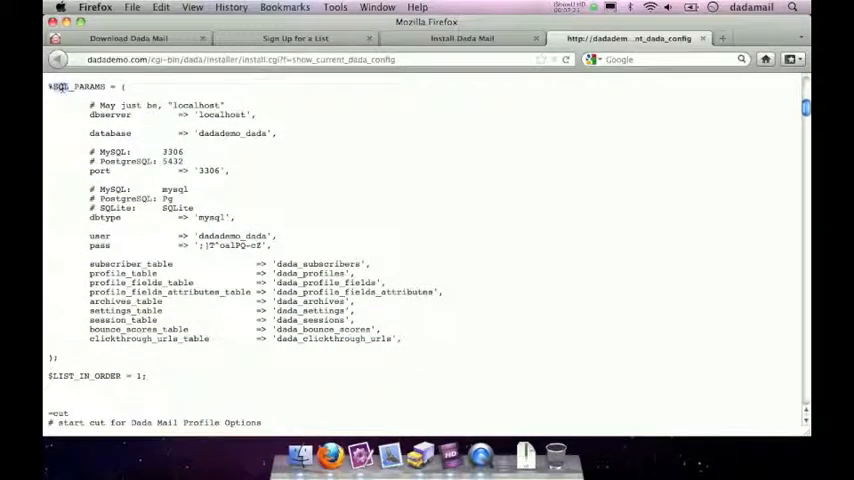
mouse_move(278, 397)
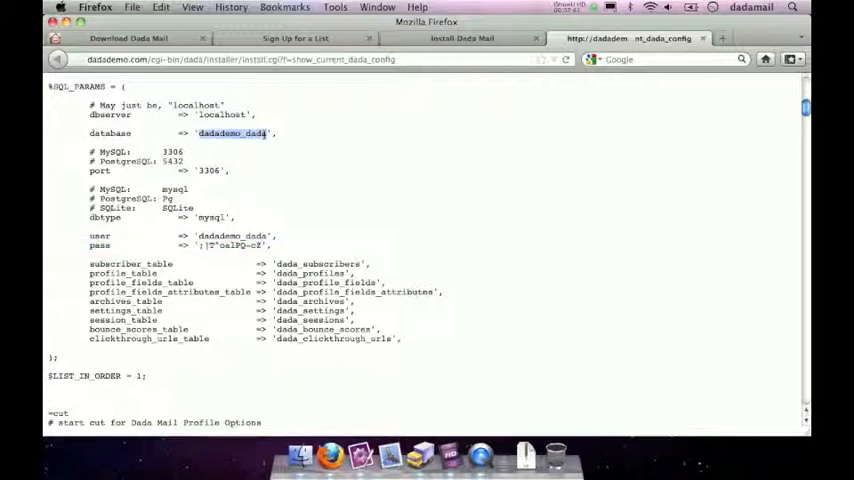
click(462, 38)
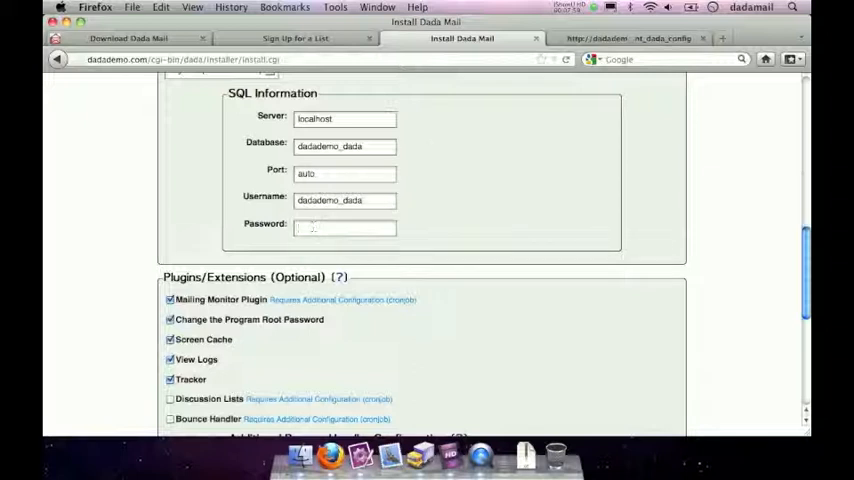
Step: Copy the old database password into the form and enable Bounce Handler
click(628, 38)
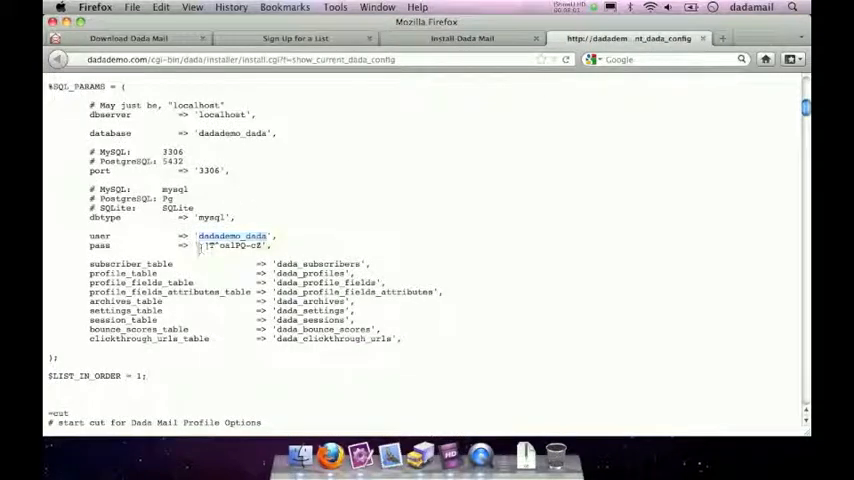
double_click(230, 245)
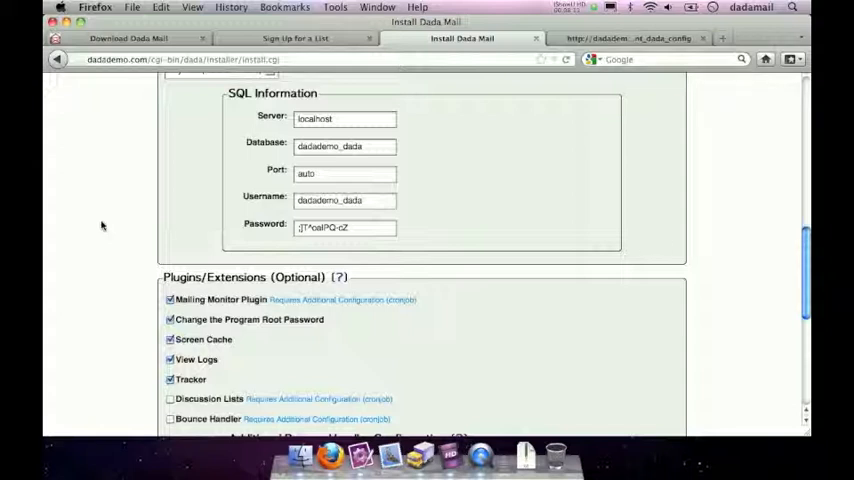
click(170, 264)
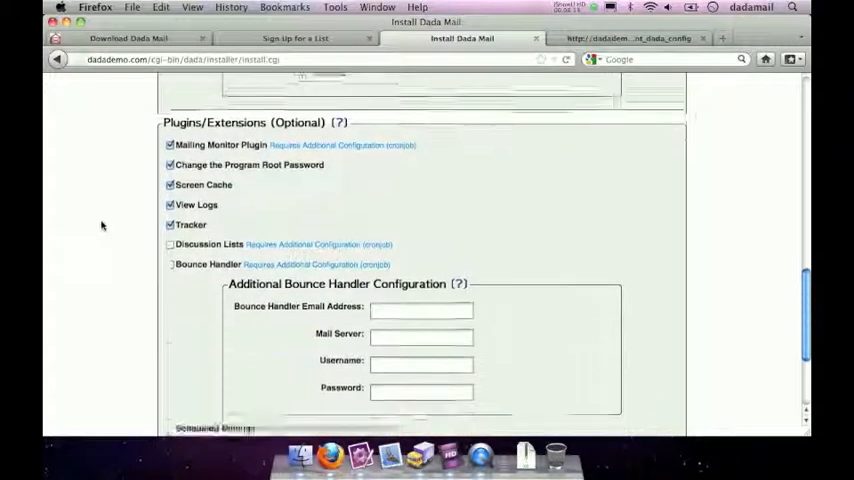
scroll(down, 3)
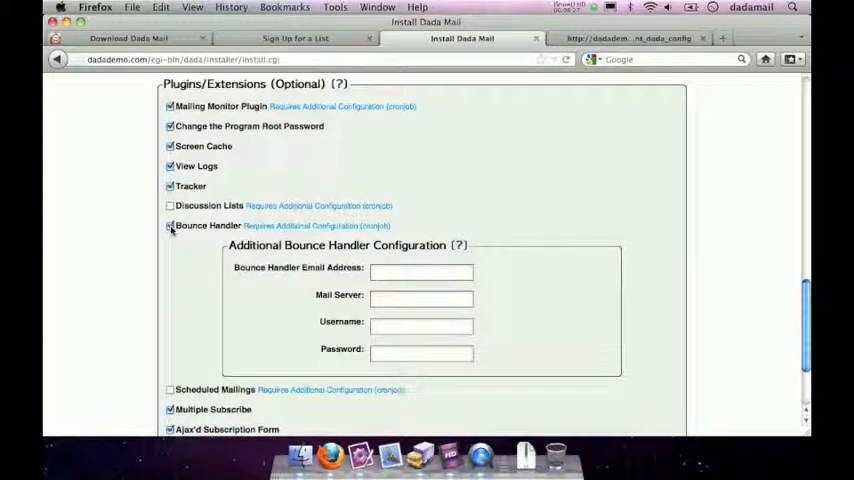
scroll(down, 3)
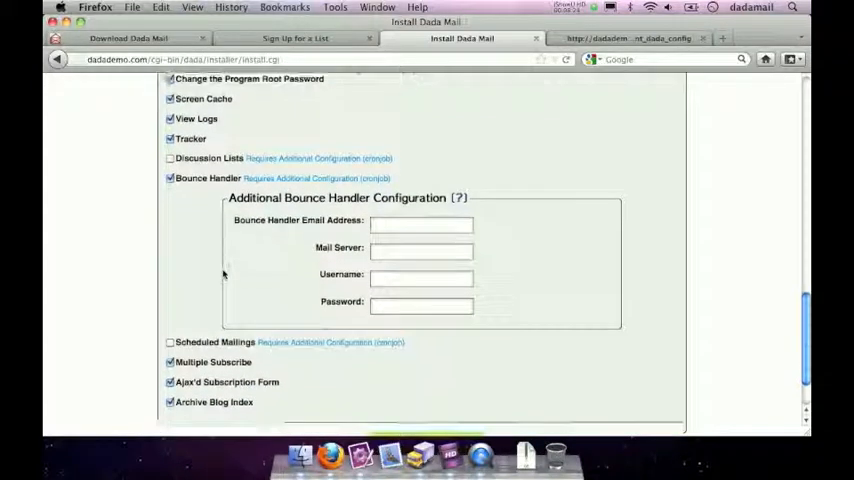
scroll(down, 3)
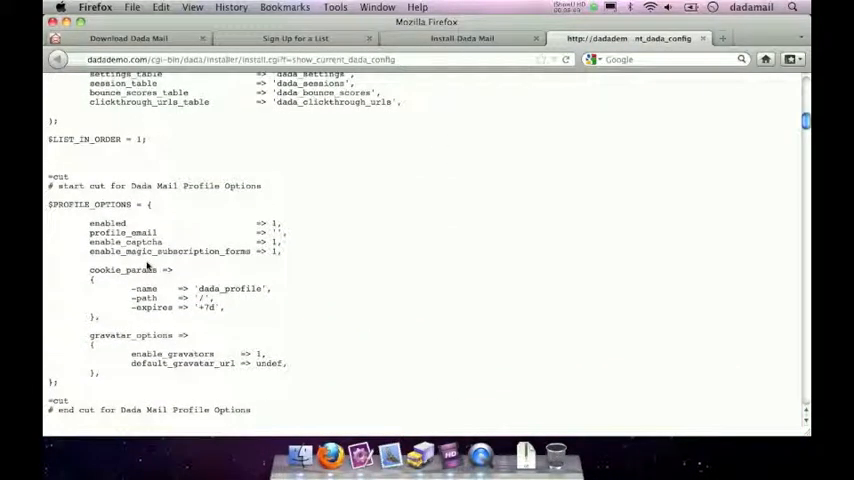
scroll(down, 3)
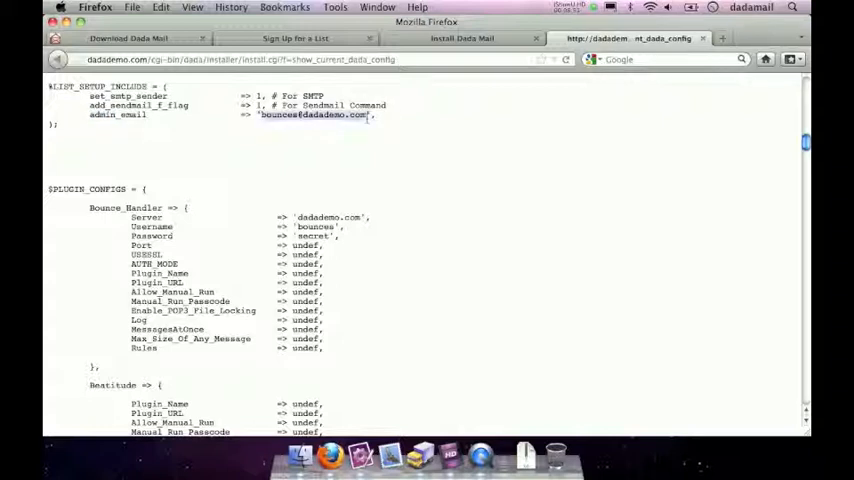
click(461, 38)
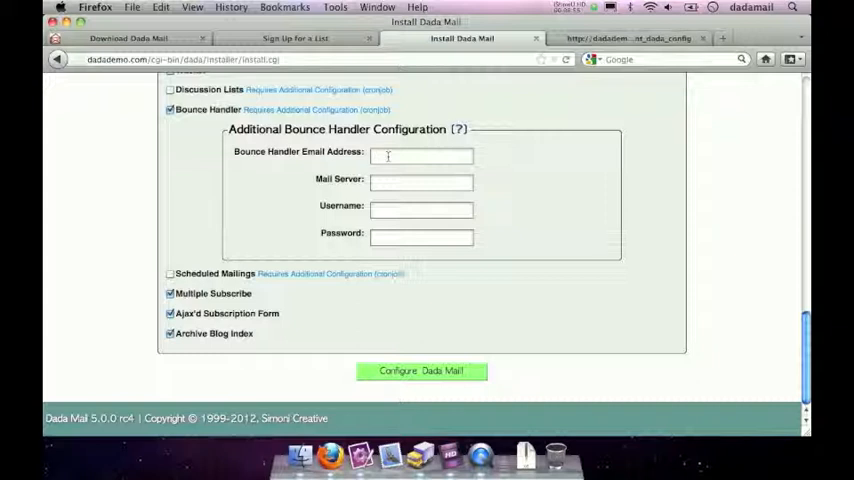
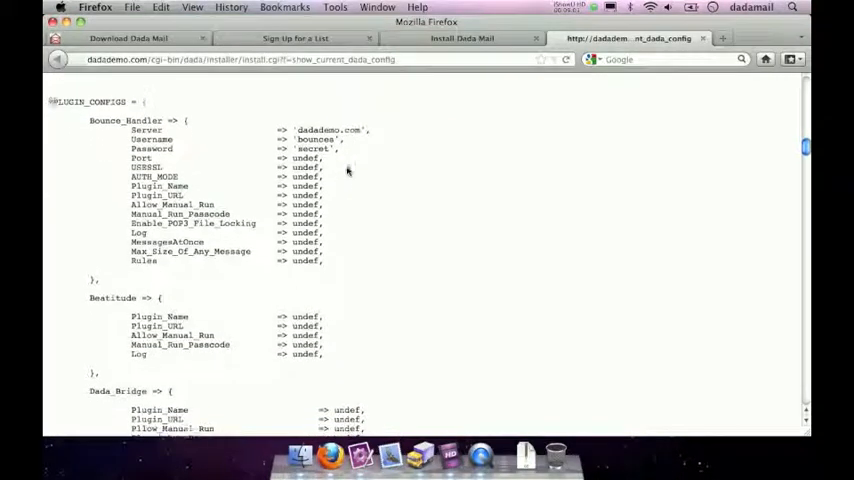
scroll(down, 3)
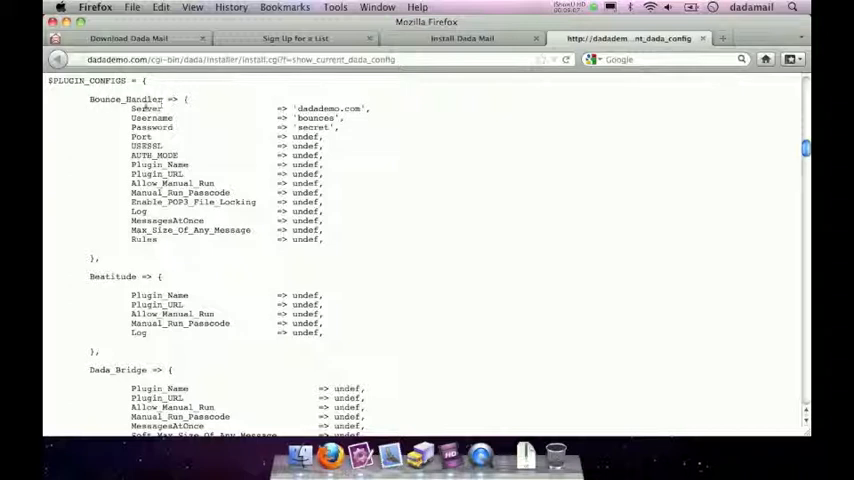
double_click(147, 108)
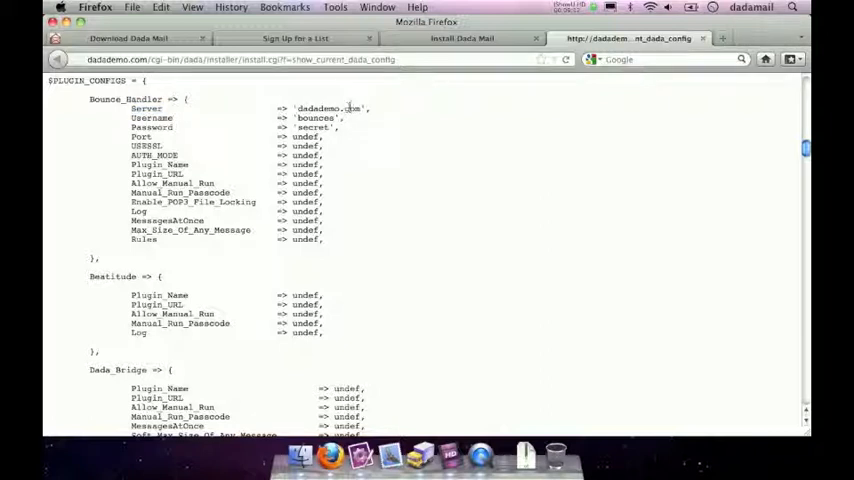
double_click(325, 108)
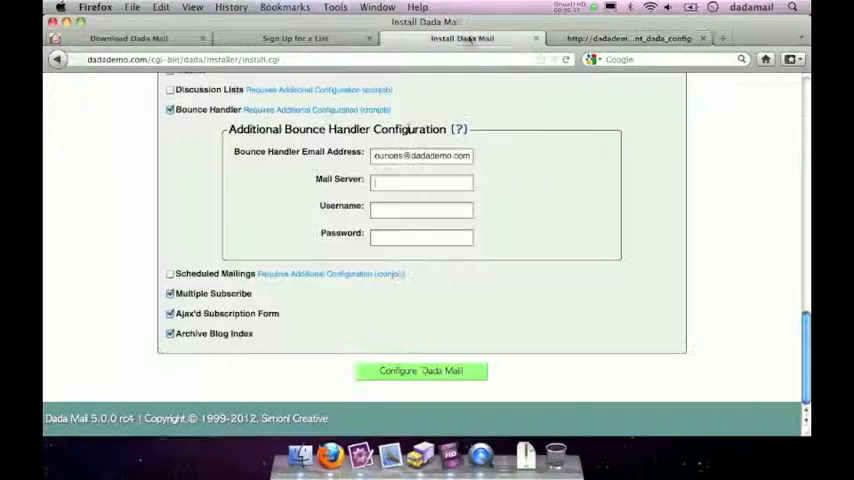
text(dadademo.com)
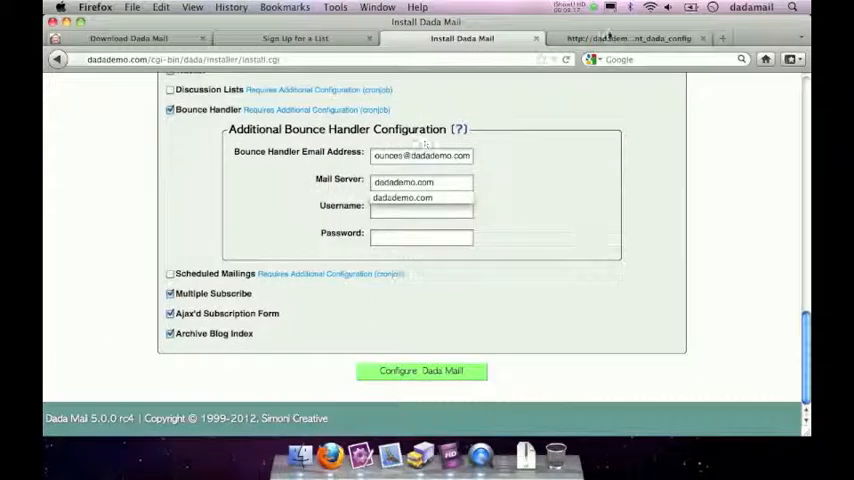
click(630, 38)
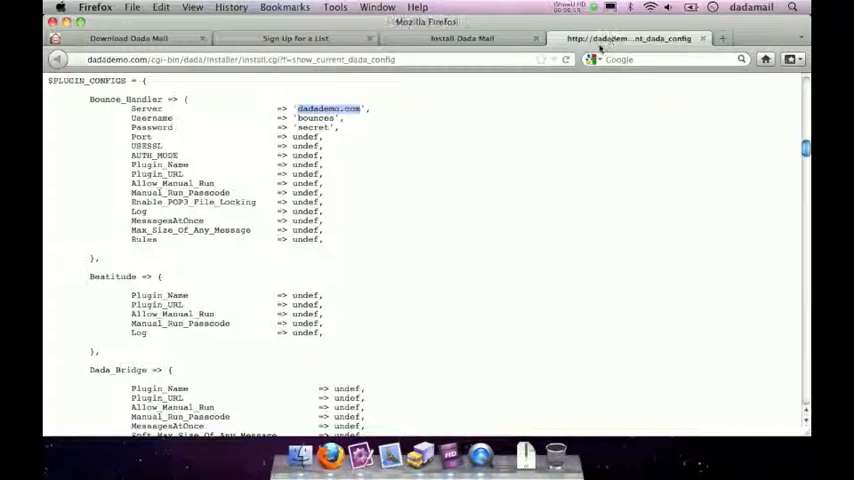
double_click(151, 118)
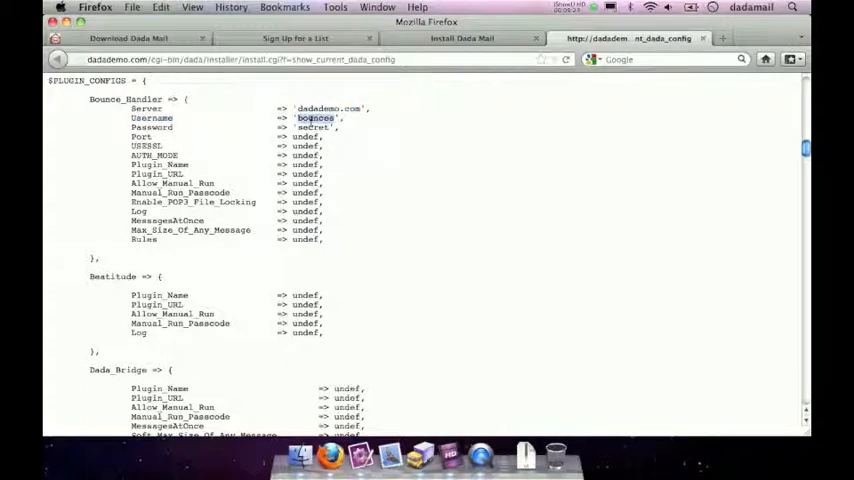
click(461, 38)
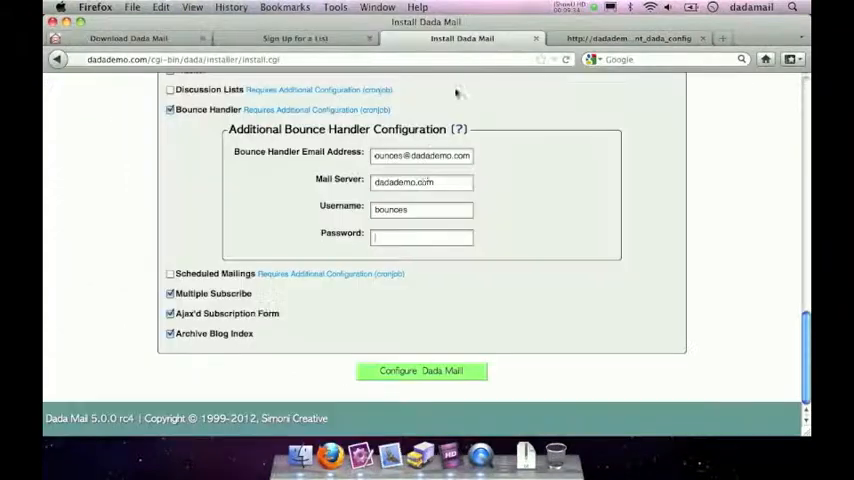
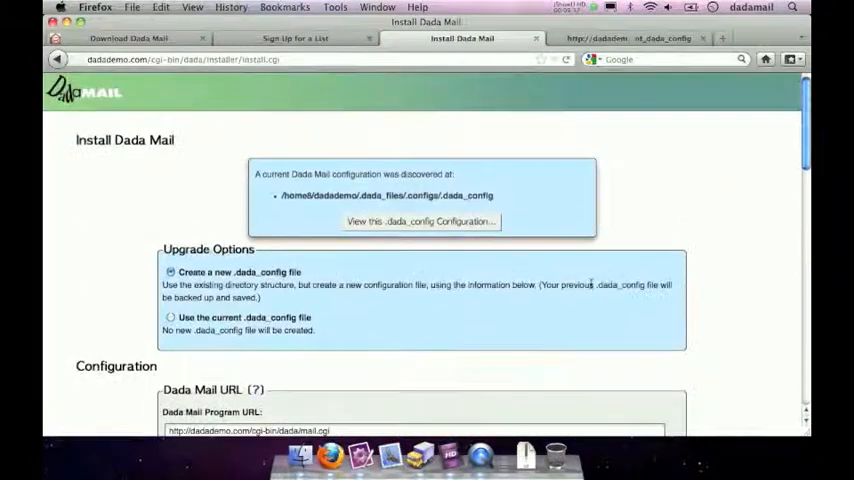
Step: Submit Configure Dada Mail, let the installer disable itself, then open the subscription page
scroll(down, 3)
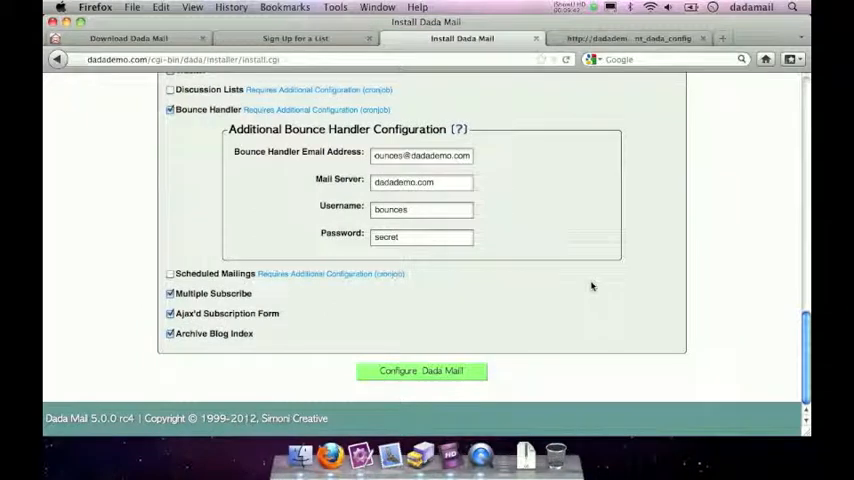
click(421, 371)
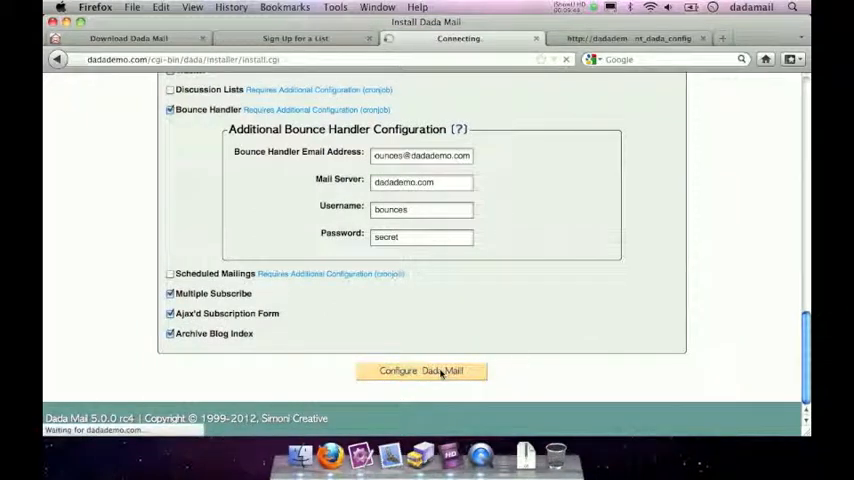
click(421, 370)
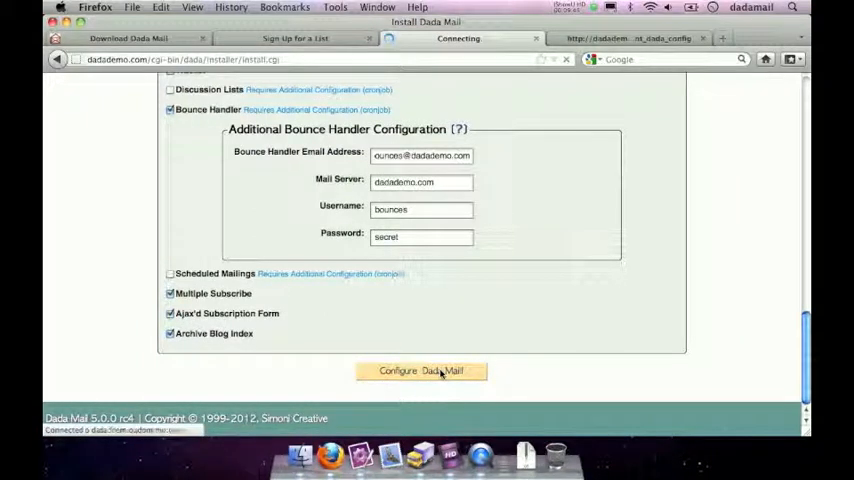
click(421, 370)
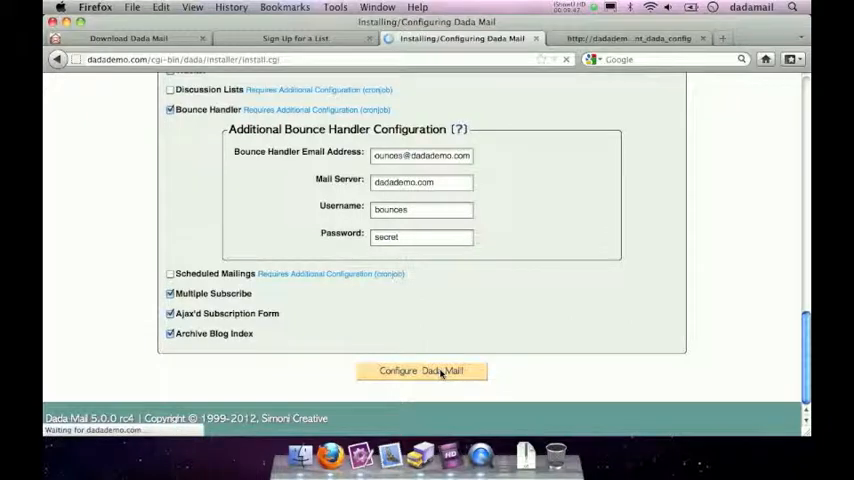
click(421, 370)
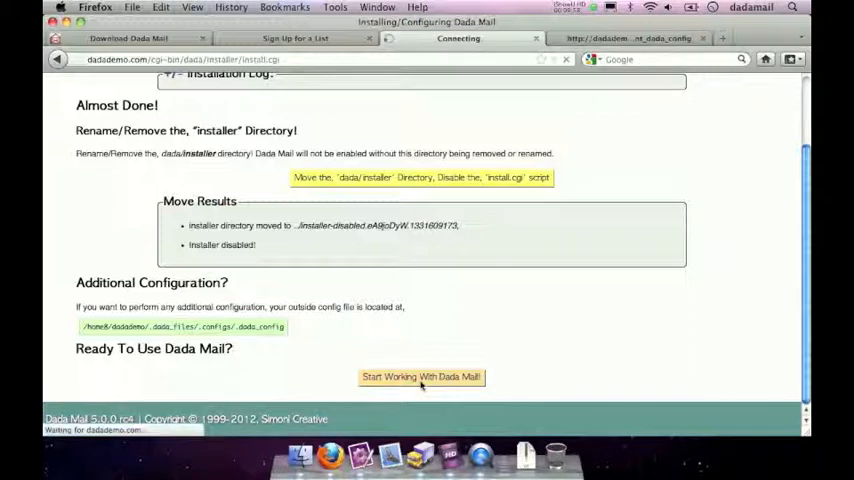
click(421, 377)
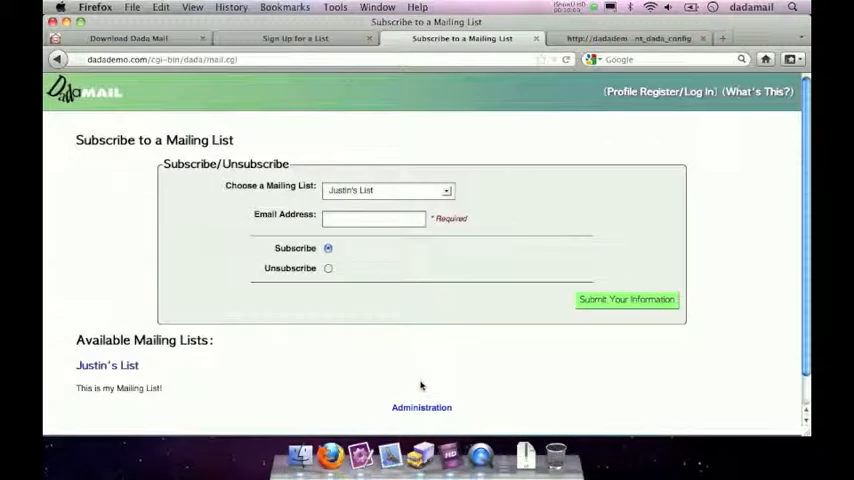
mouse_move(489, 263)
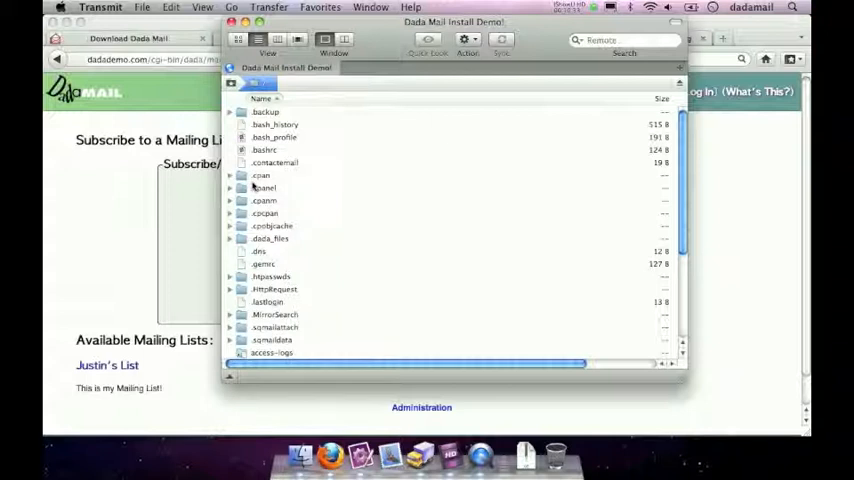
Step: Browse .dada_files/.configs and open .dada_config-backup-2012-03-12 in TextMate
click(270, 239)
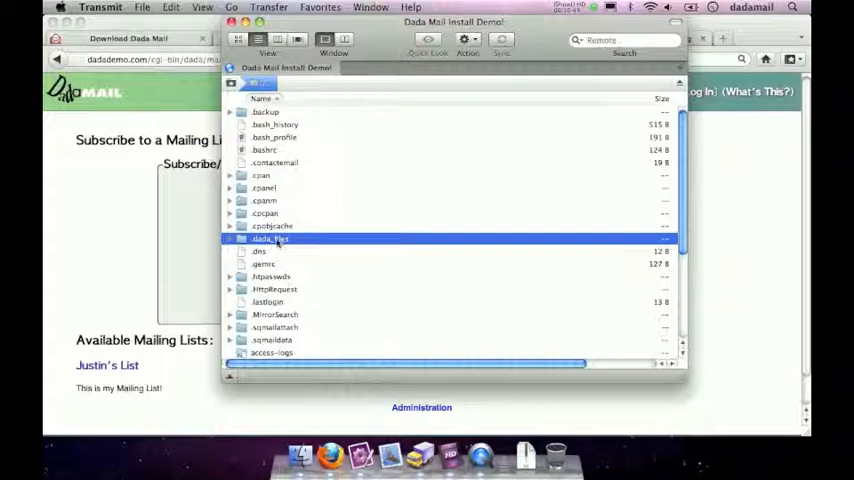
double_click(270, 238)
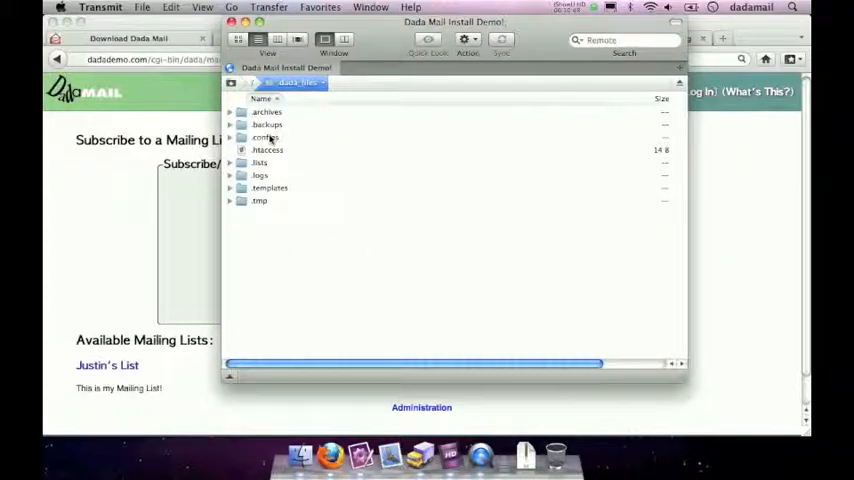
double_click(265, 137)
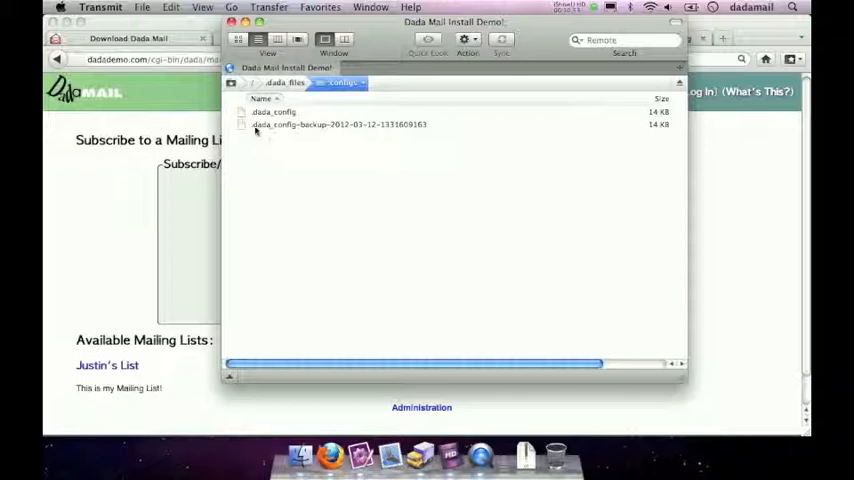
click(274, 111)
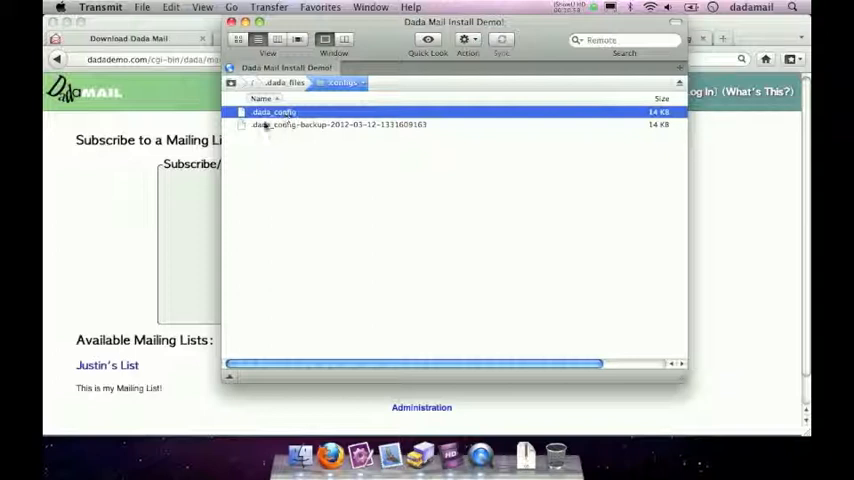
click(340, 124)
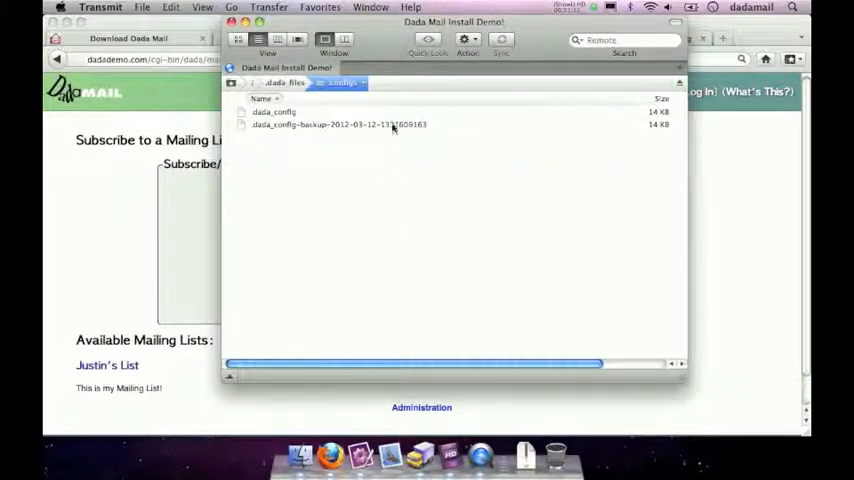
double_click(338, 125)
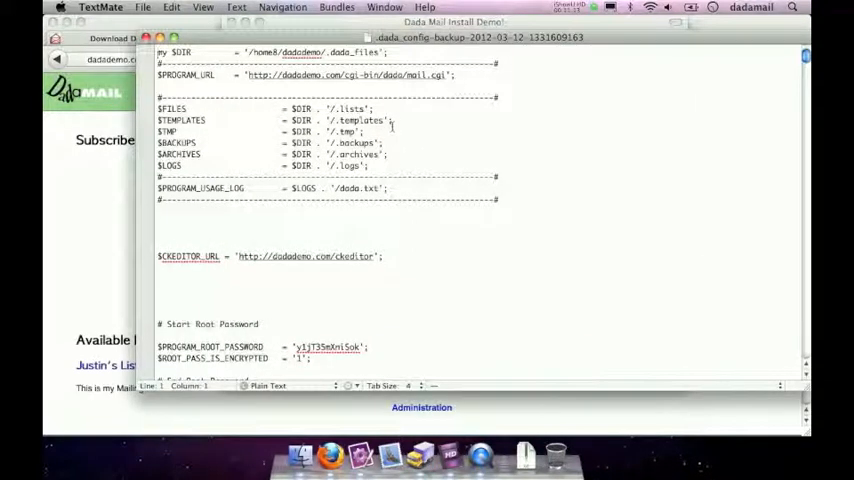
scroll(down, 3)
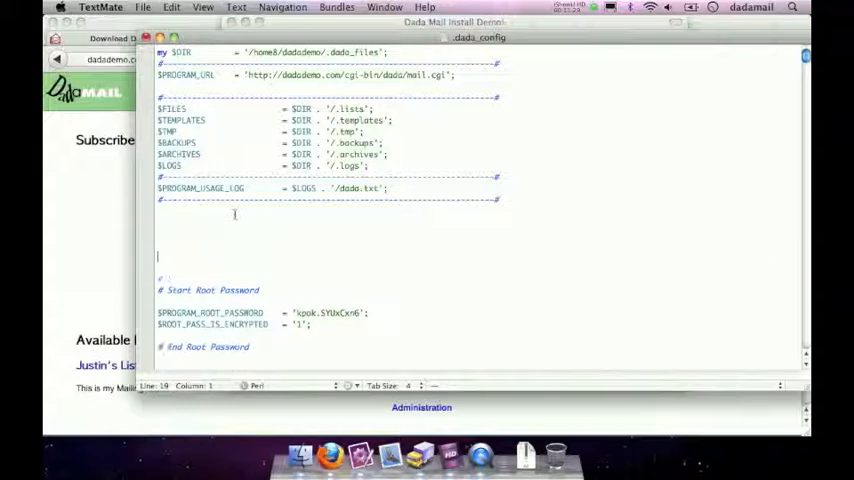
text($CKEDITOR_URL = 'http://dadademo.com/ckeditor';)
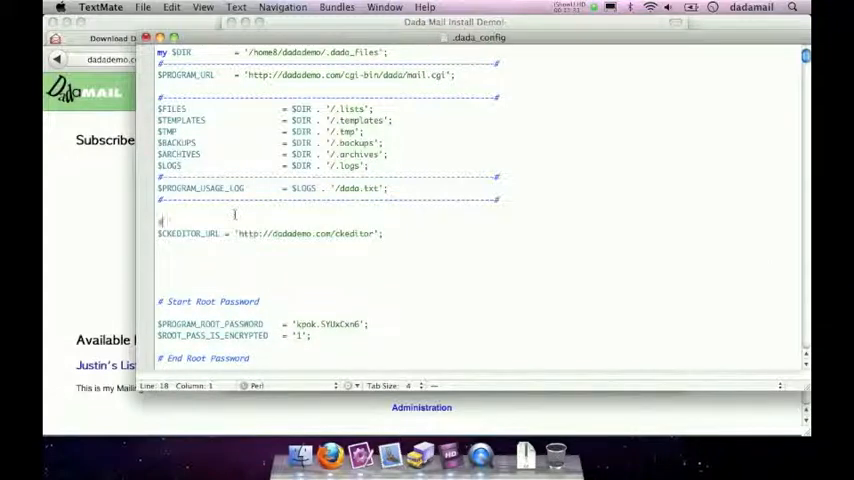
text(# Hey! Make sur)
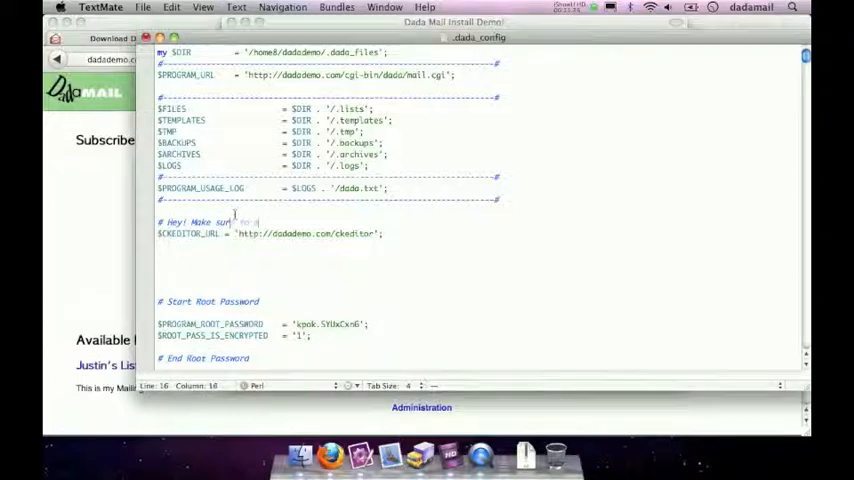
text(to move this over)
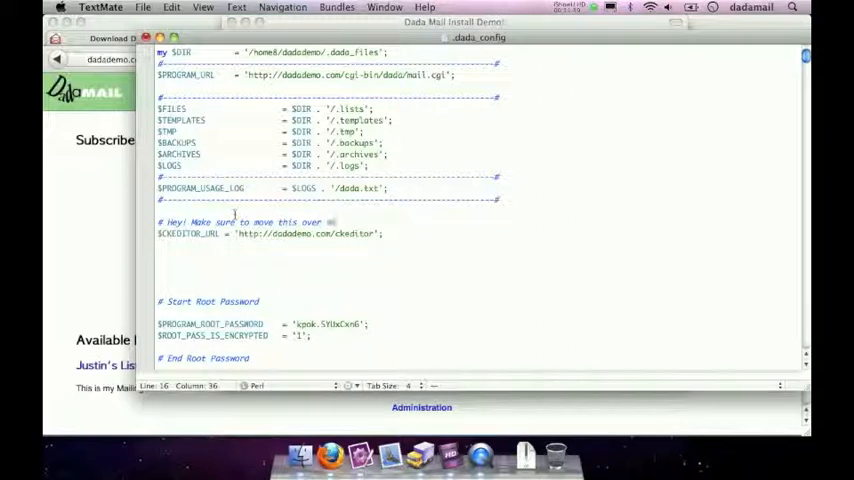
text(when you upgrade!)
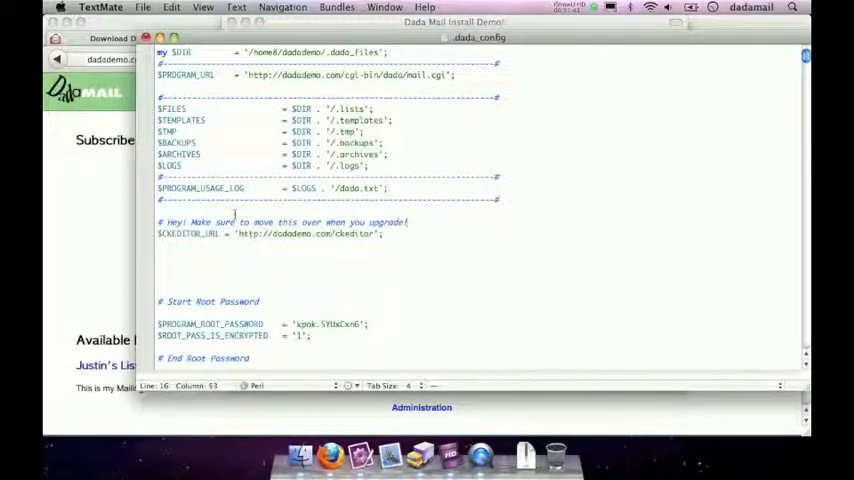